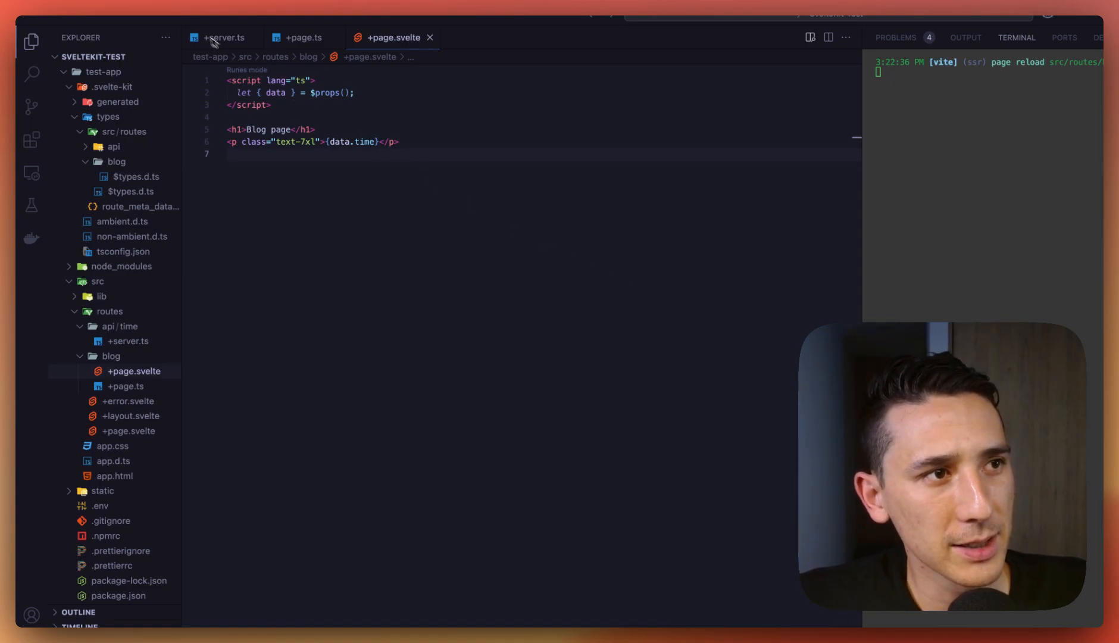
# - View the time endpoint file, return to the blog component, and reload localhost:5173/blog
pyautogui.click(219, 38)
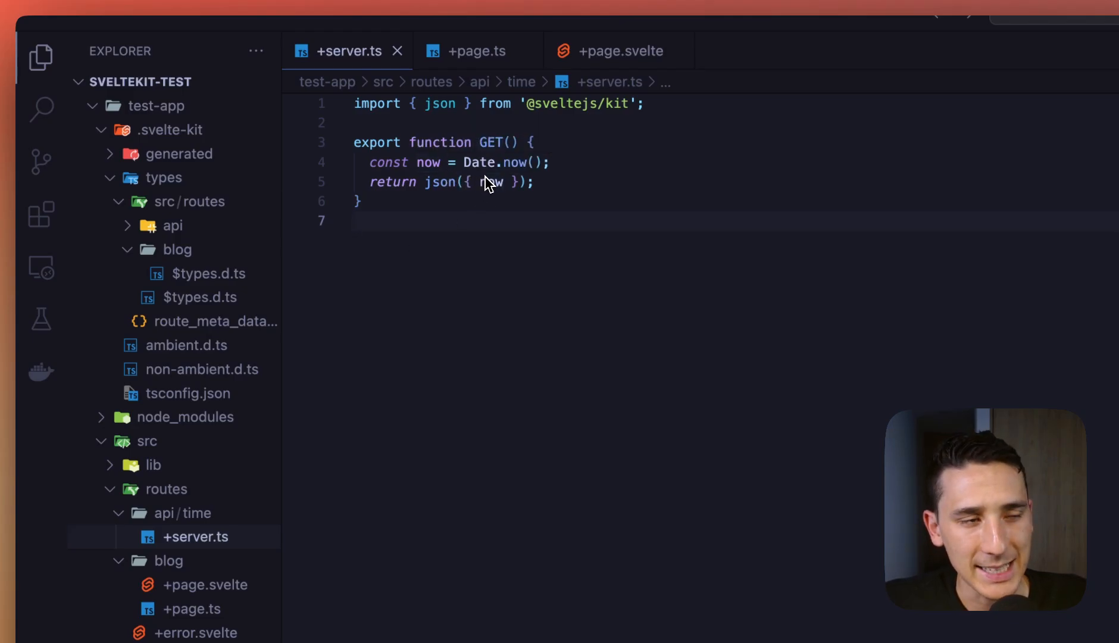
pyautogui.moveTo(449, 215)
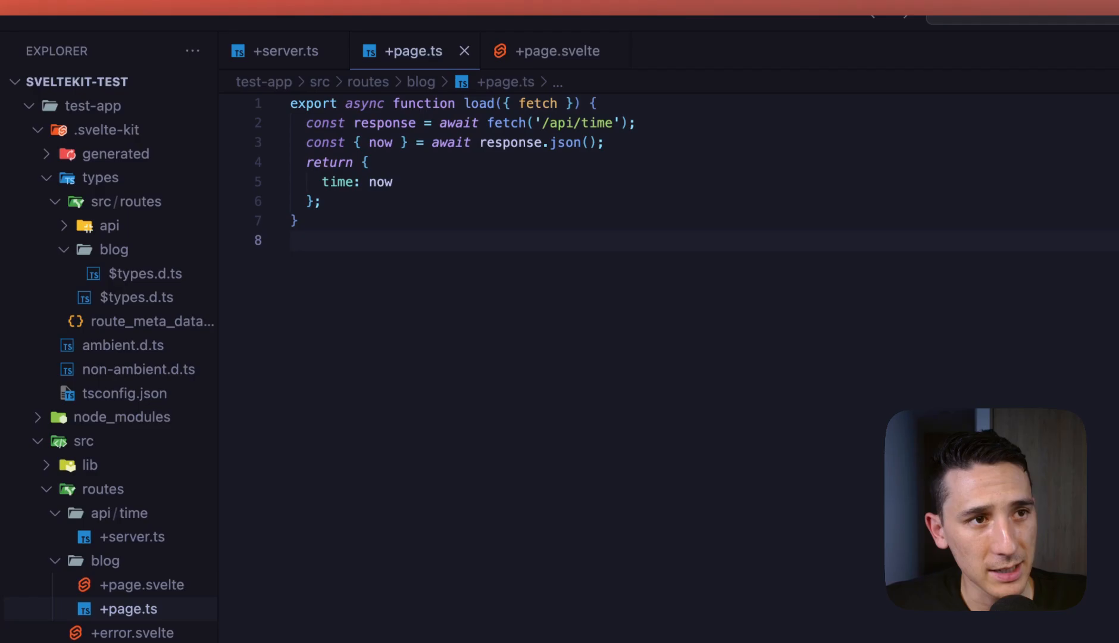
pyautogui.moveTo(507, 142)
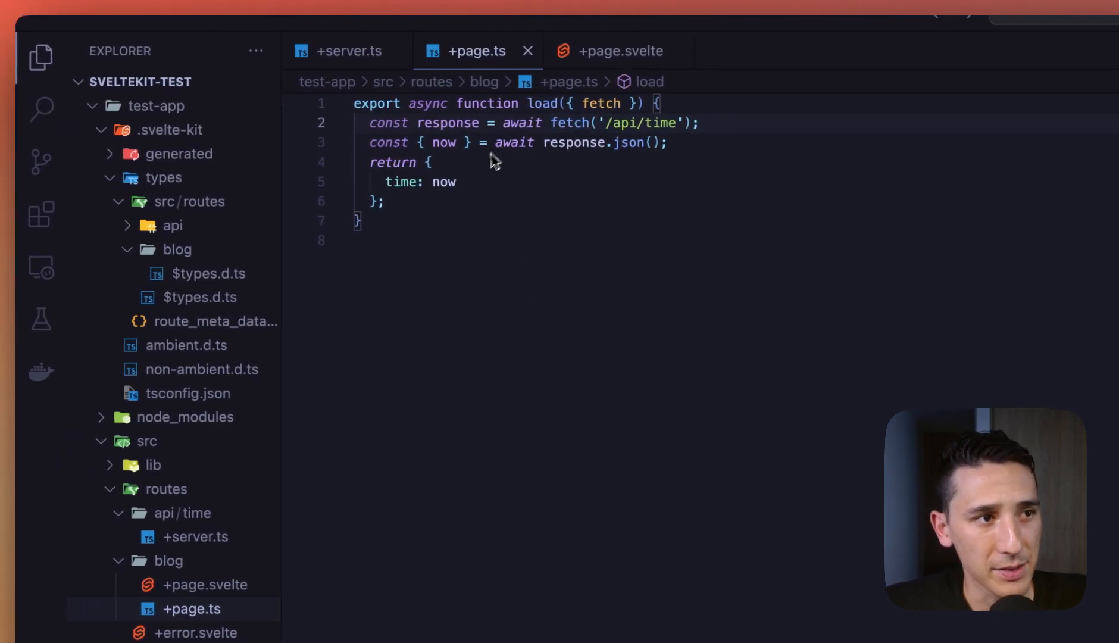
pyautogui.moveTo(462, 202)
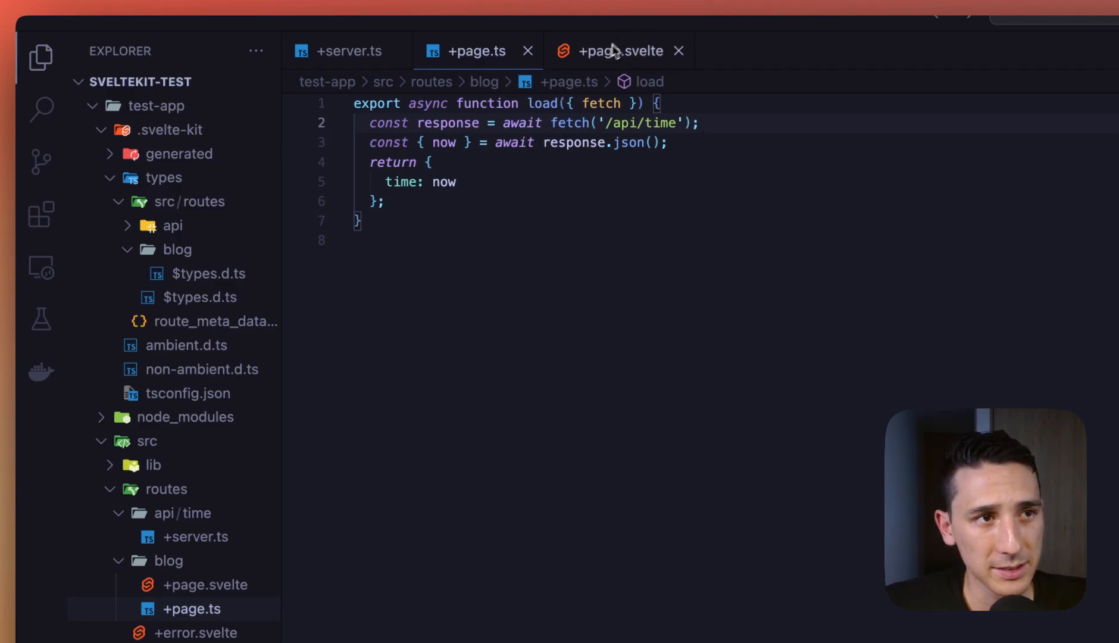
pyautogui.click(618, 50)
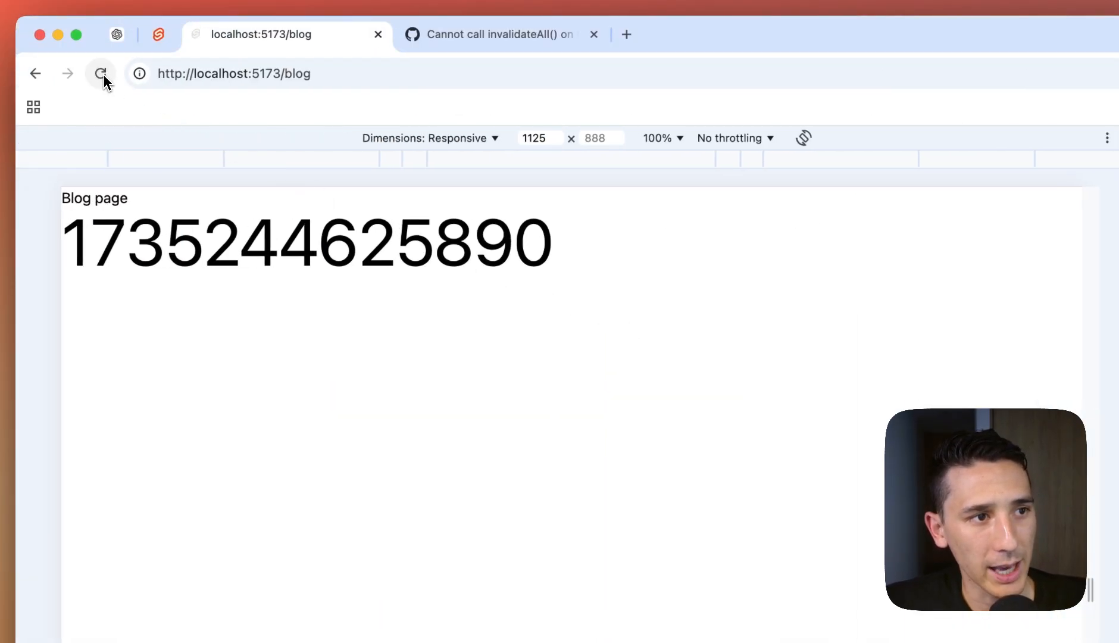
pyautogui.click(102, 73)
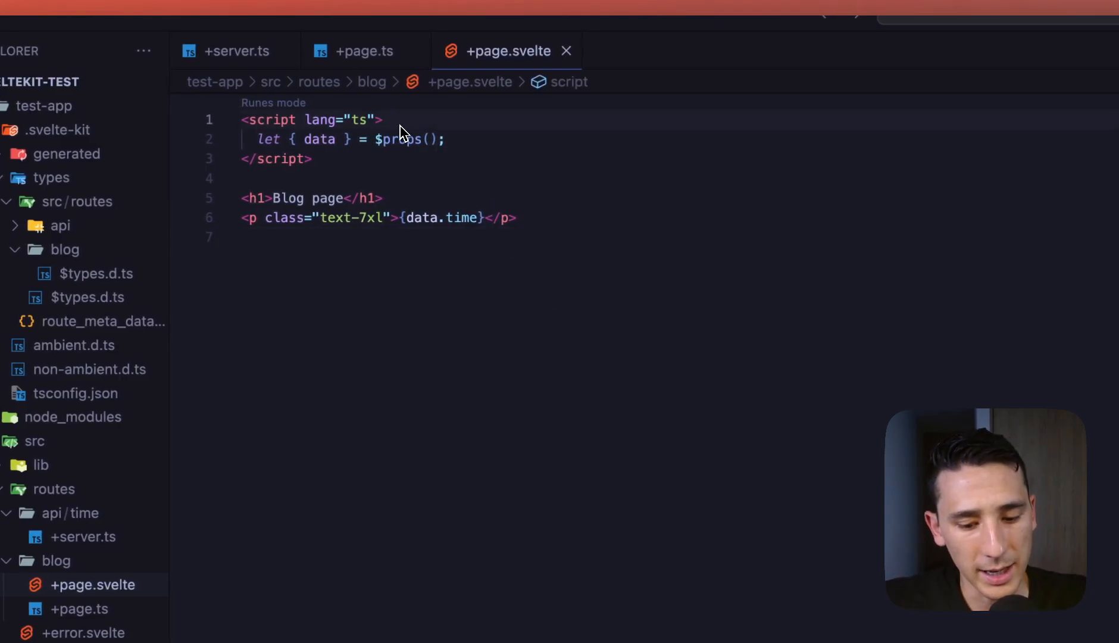
# - Import invalidate from $app/navigation and invalidate '/api/time' every 3000 ms, then open +page.ts
pyautogui.write('import')
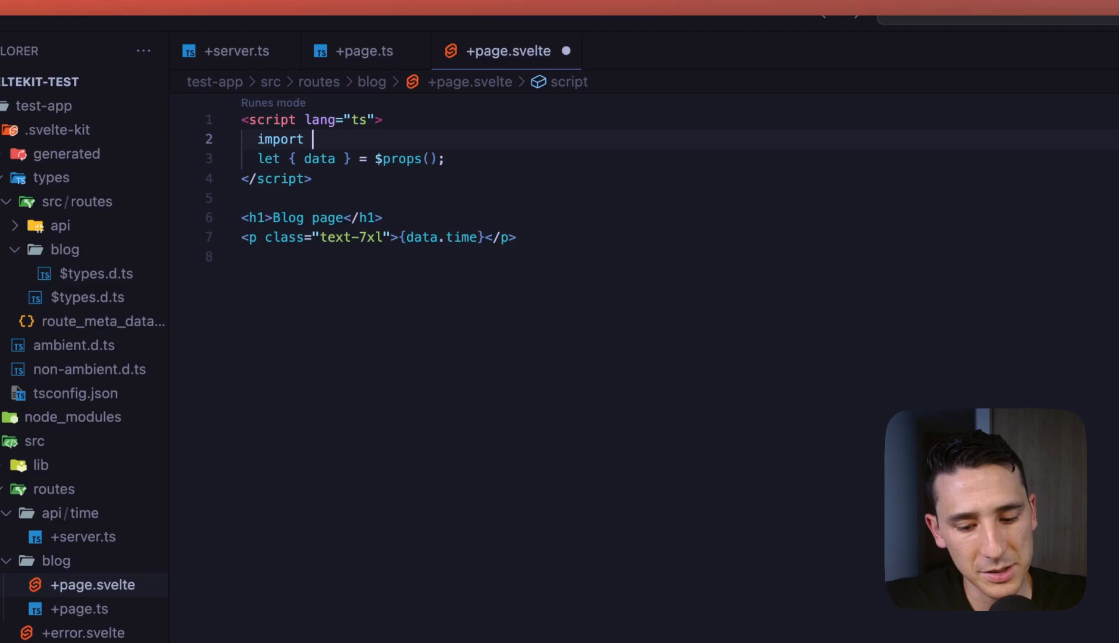
pyautogui.write('{ invalidate } from "$app/navigation";')
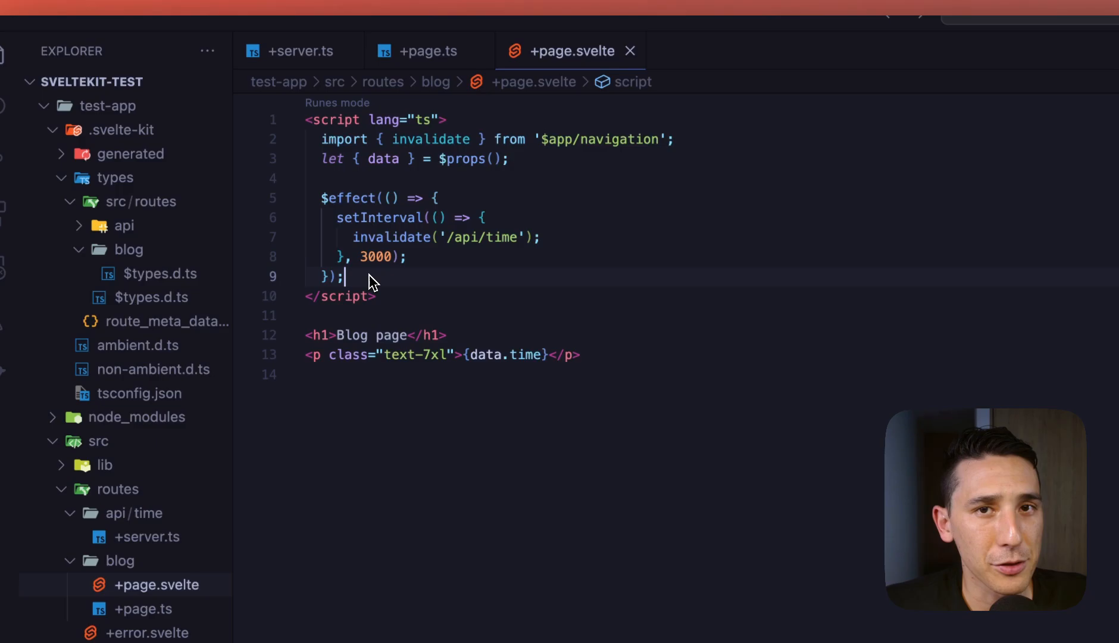
pyautogui.moveTo(372, 256)
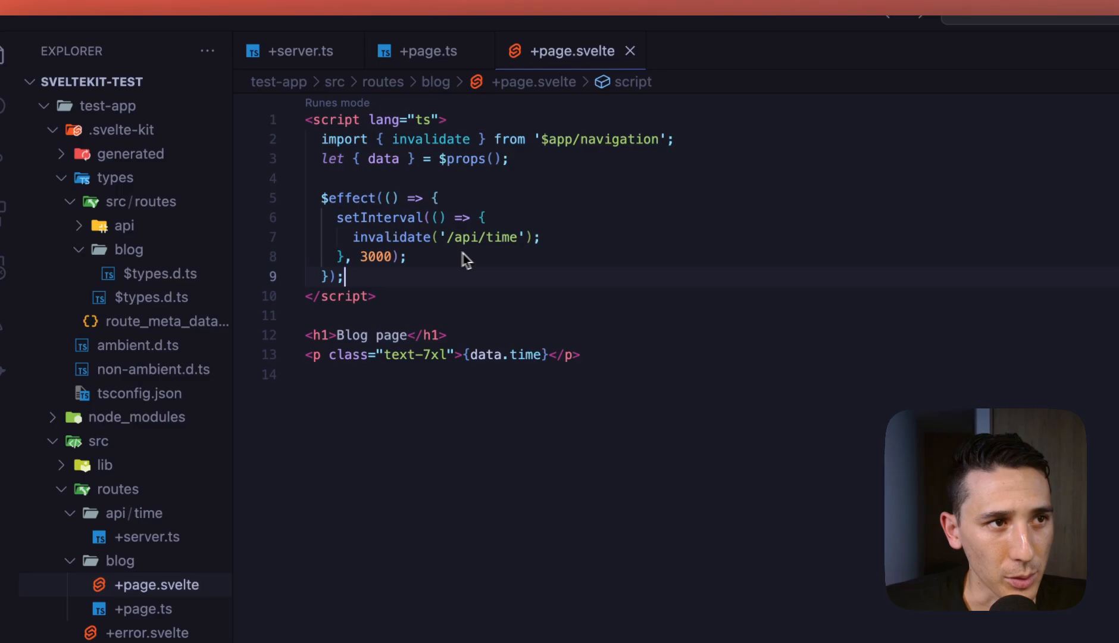
pyautogui.click(428, 52)
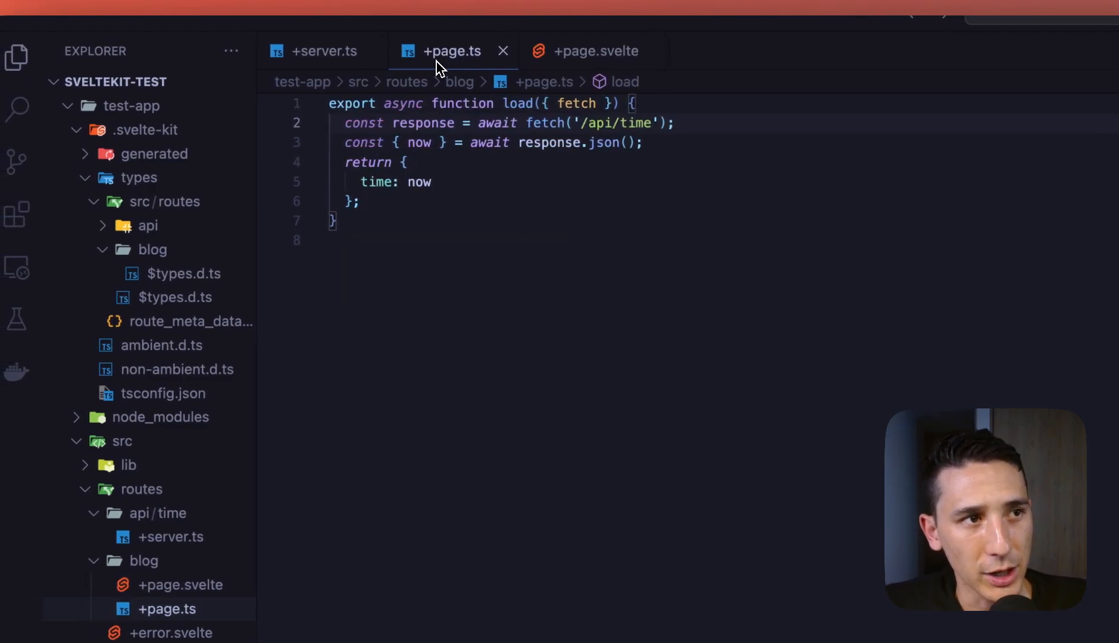
pyautogui.moveTo(592, 154)
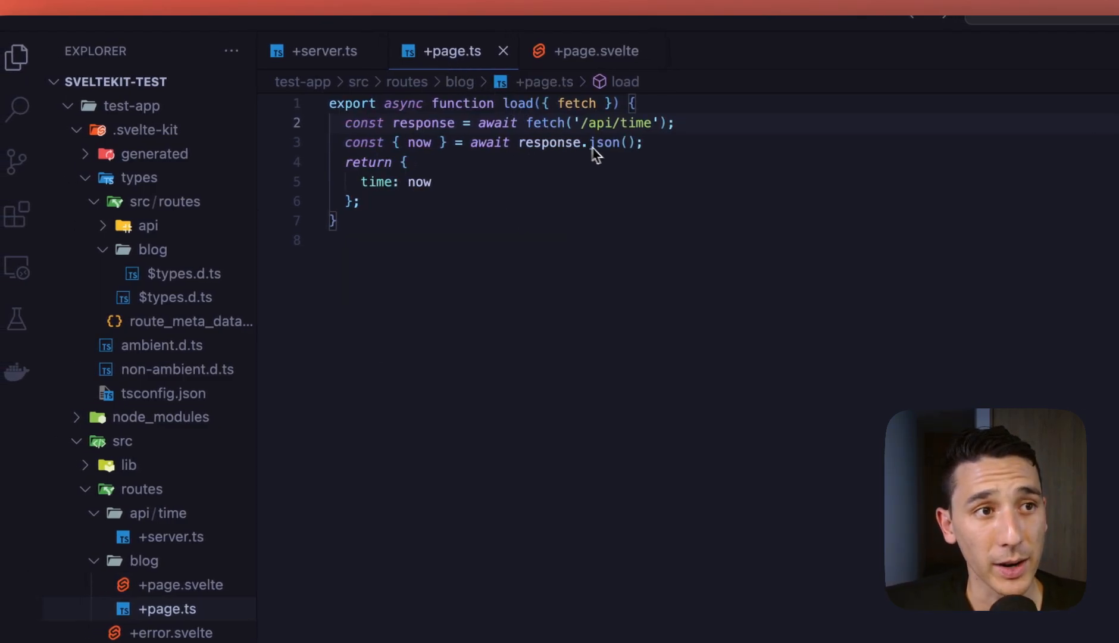
pyautogui.moveTo(697, 149)
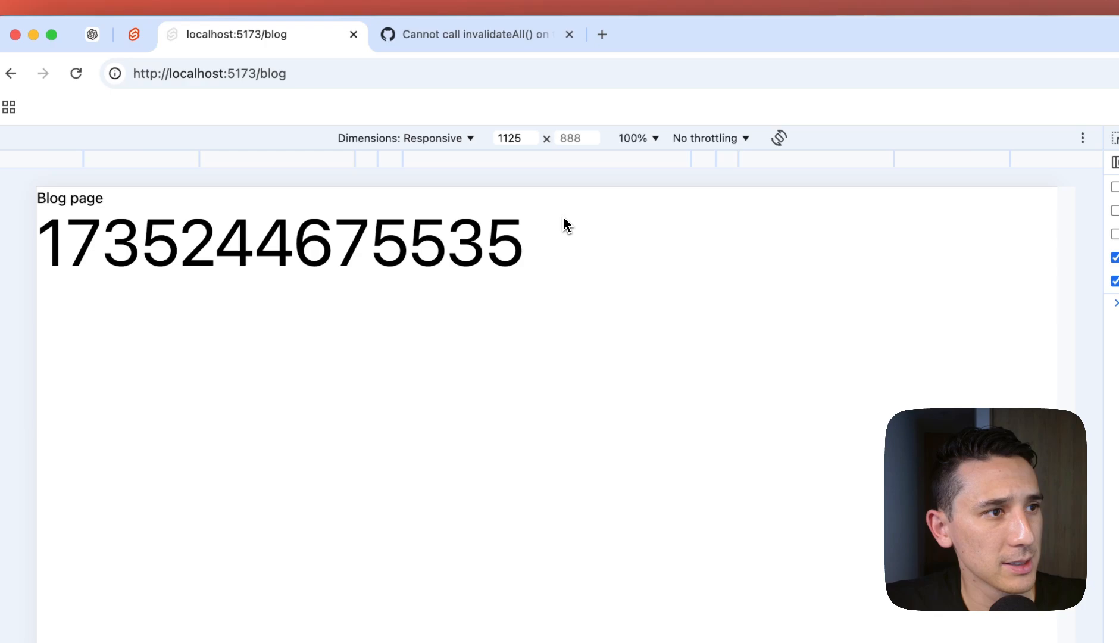
# - Focus the blog page in Chrome and watch the timestamp update by itself
pyautogui.click(76, 73)
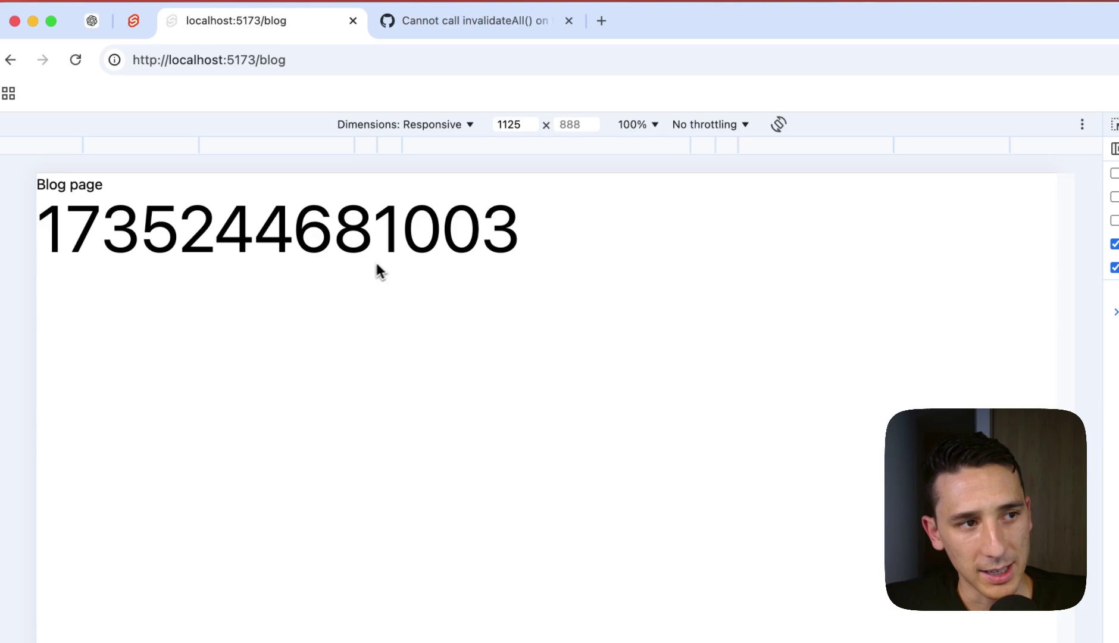
pyautogui.moveTo(538, 285)
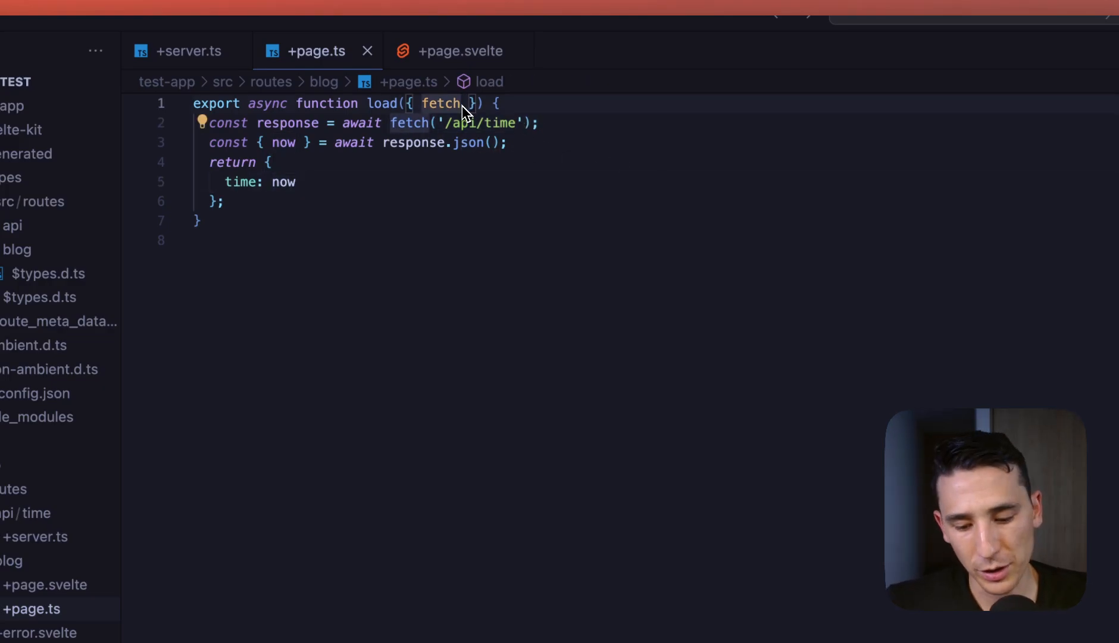
# - Add depends('time:now') to the blog load function and invalidate 'time:now' from the page
pyautogui.write(', depends')
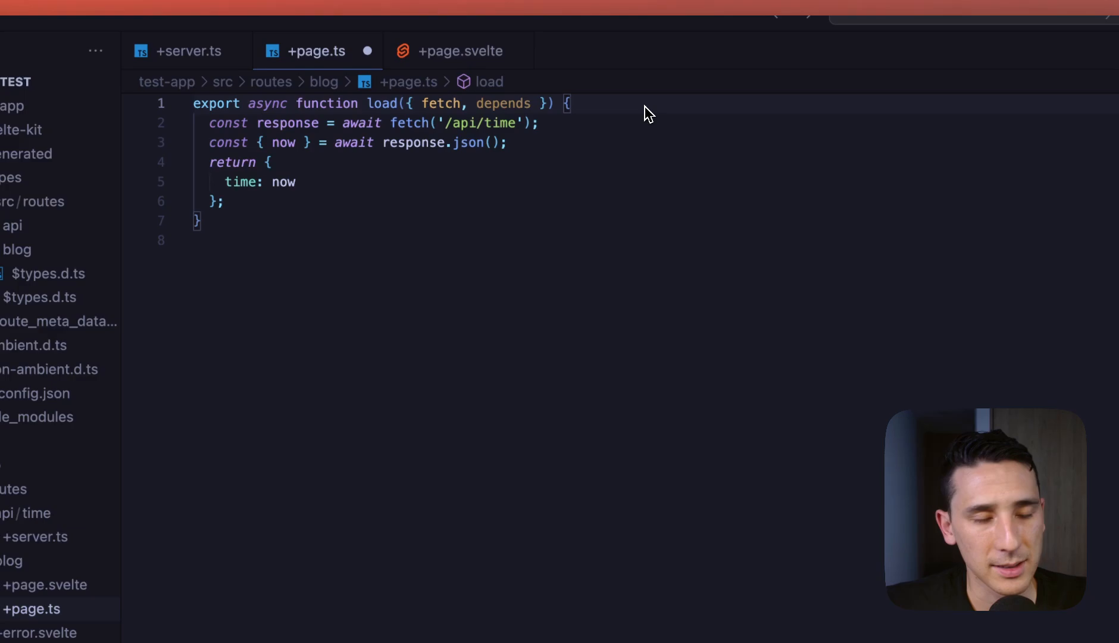
pyautogui.press('Enter')
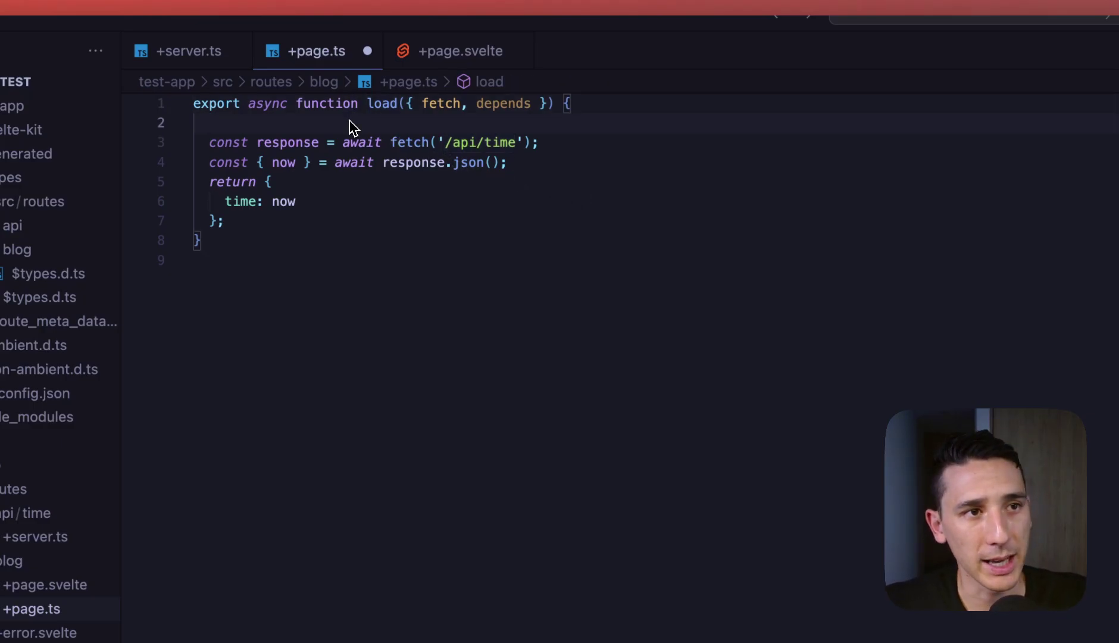
pyautogui.write('depends')
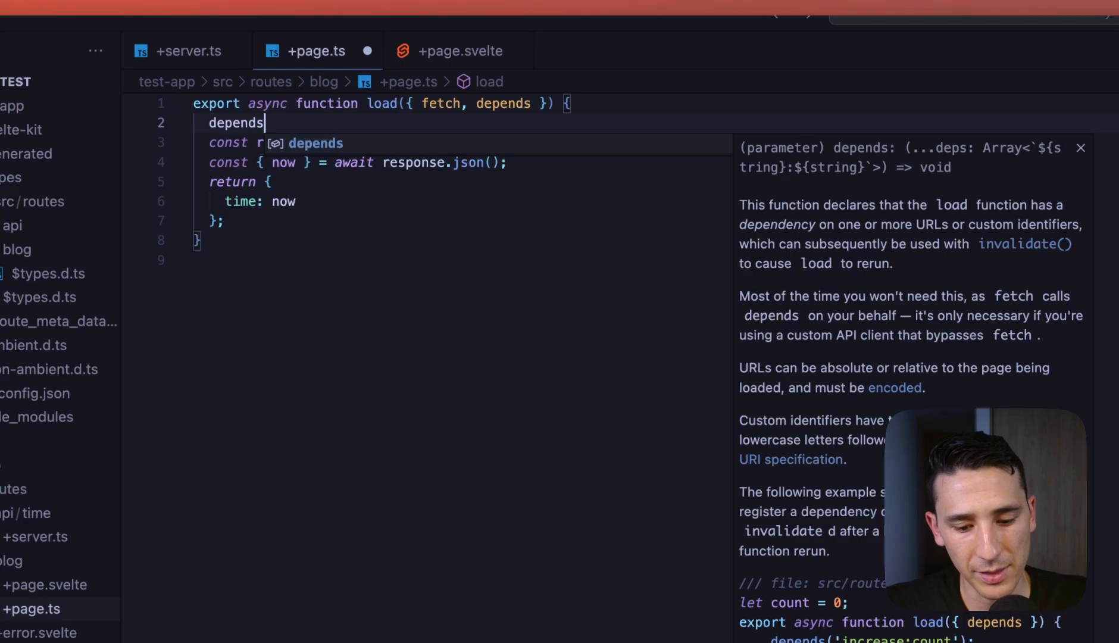
pyautogui.write('()')
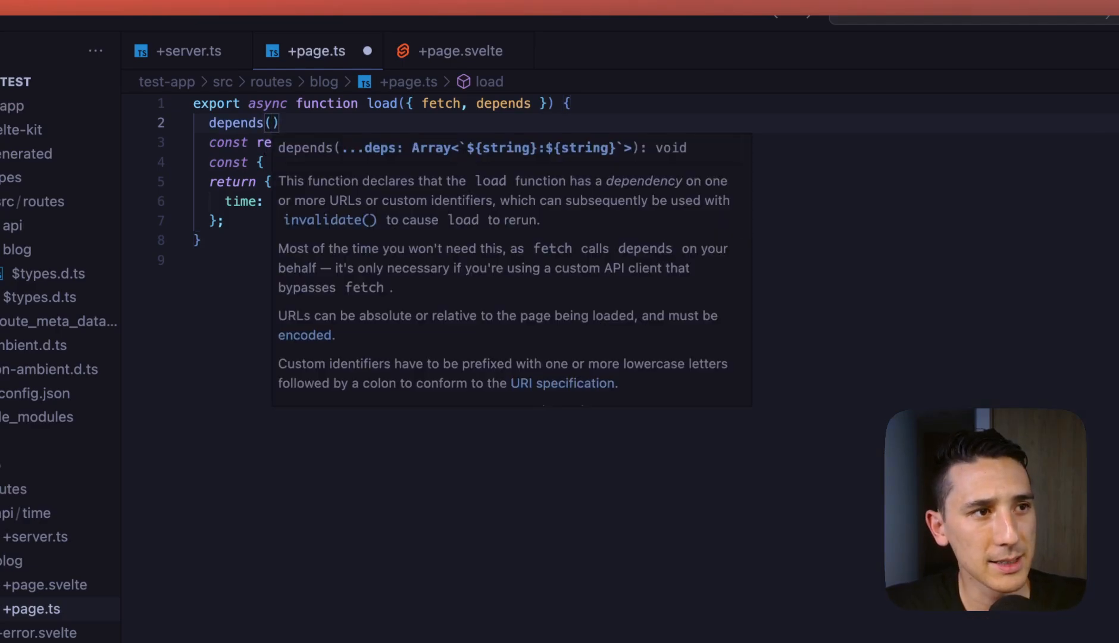
pyautogui.write("time'")
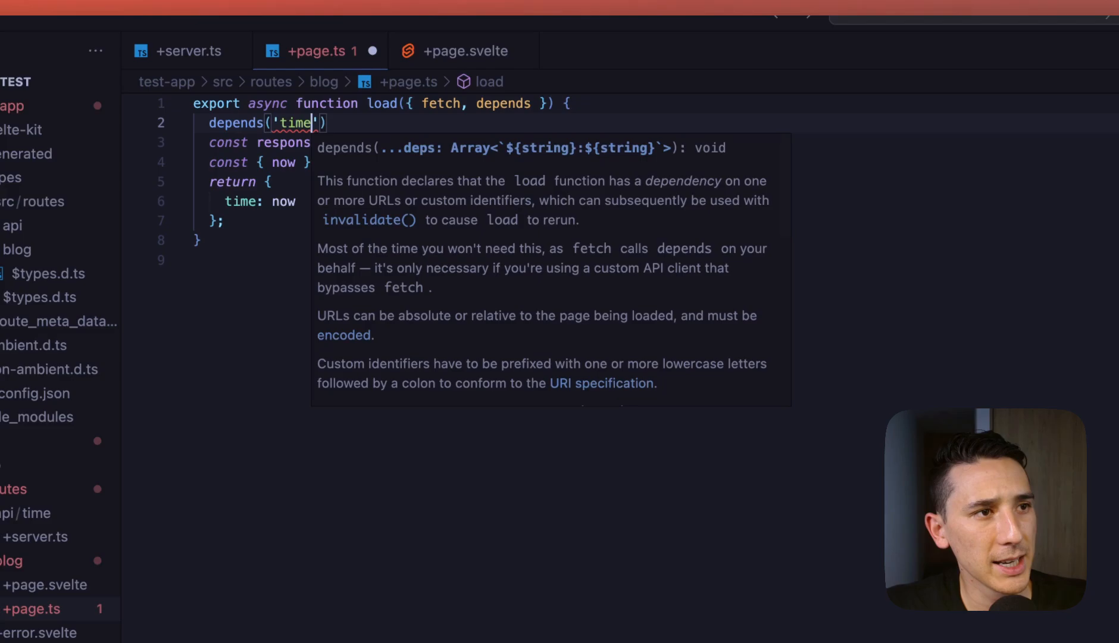
pyautogui.write(':now;')
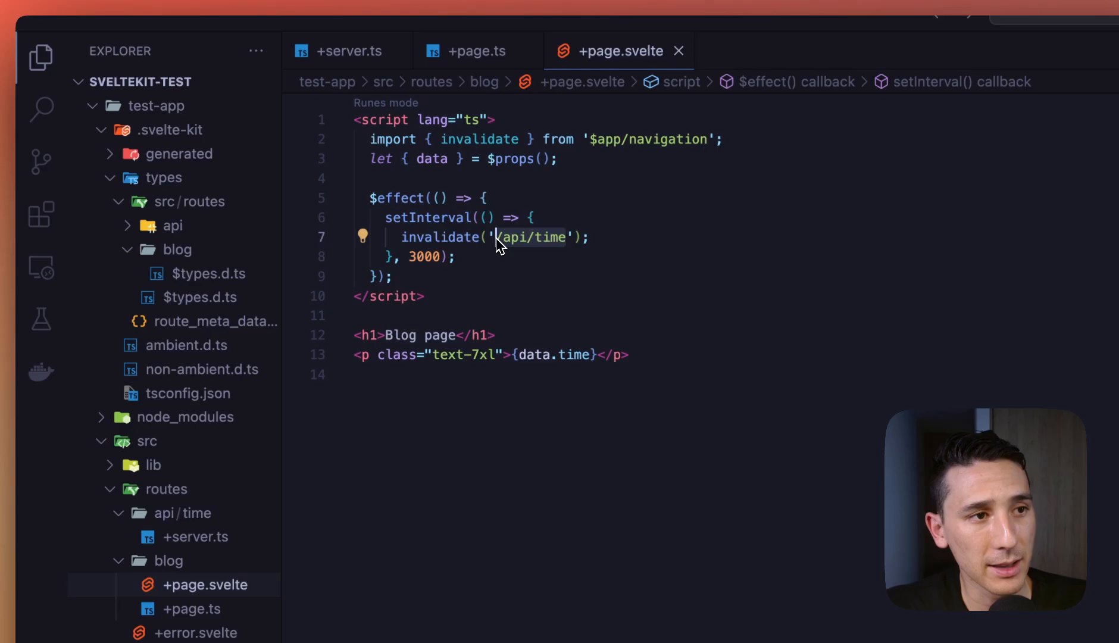
pyautogui.write('time:now')
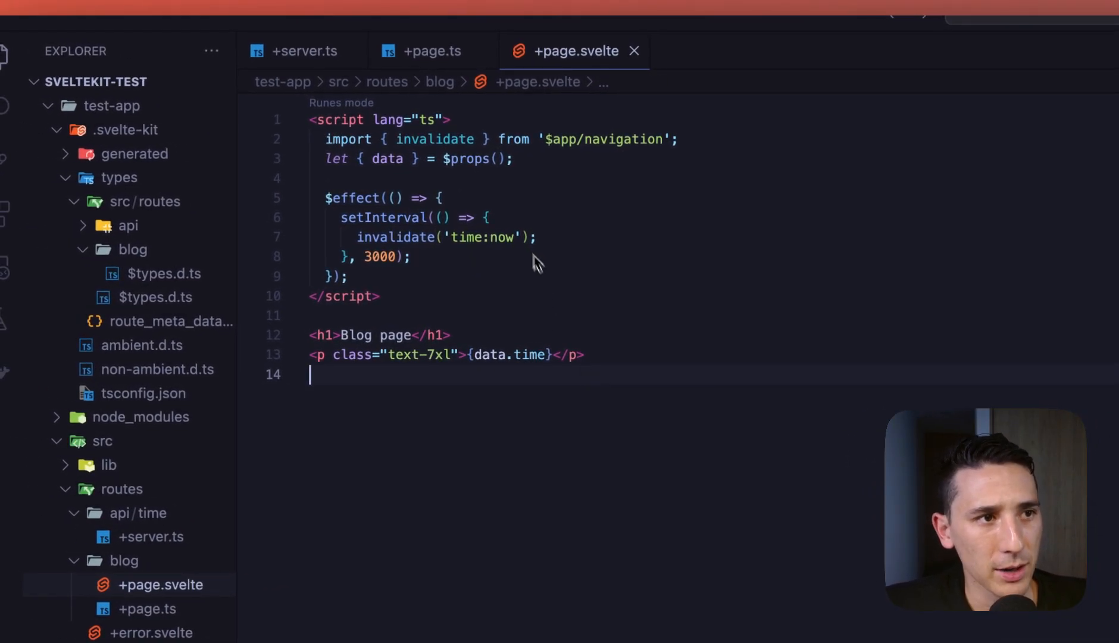
# - Call invalidateAll() in the page timer and delete the depends('time:now') line from +page.ts
pyautogui.click(479, 139)
pyautogui.write(', invalidateAll')
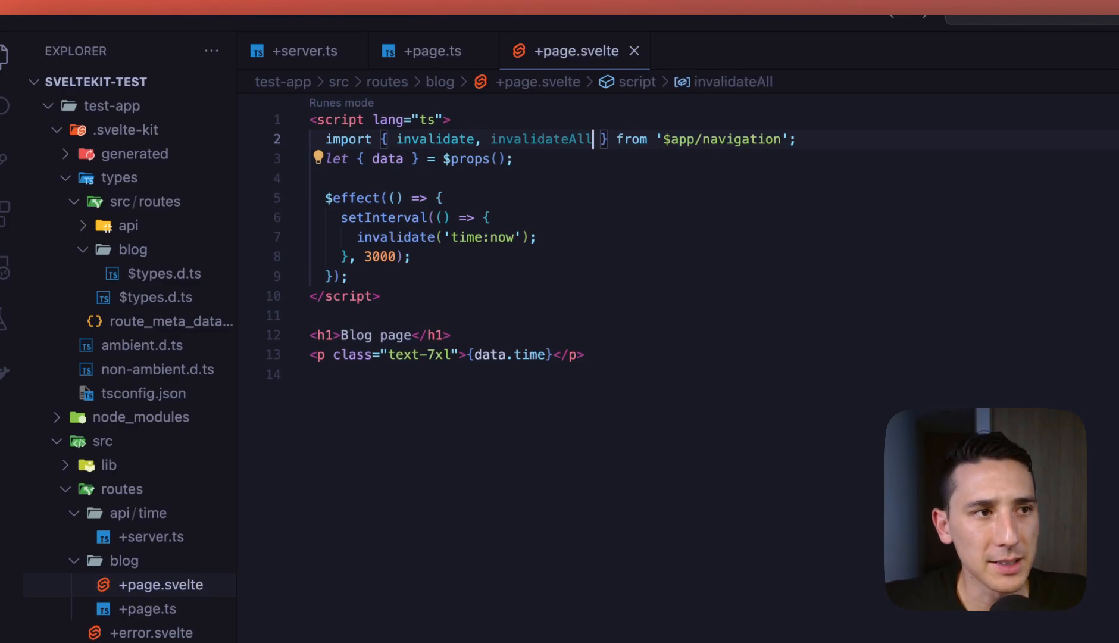
pyautogui.moveTo(573, 192)
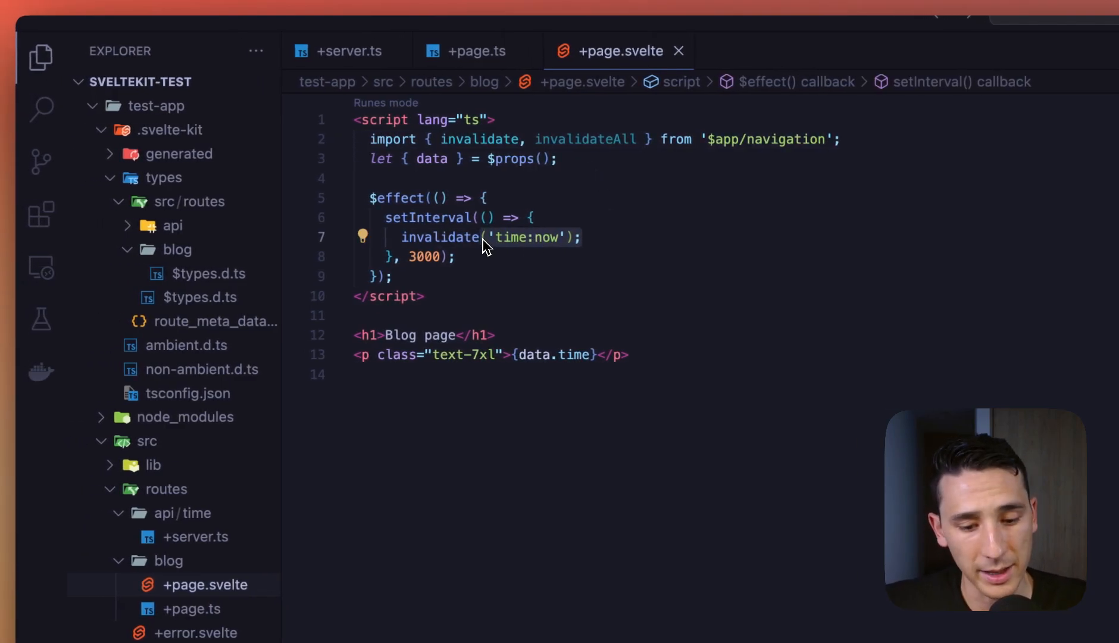
pyautogui.write('invalidateAll()')
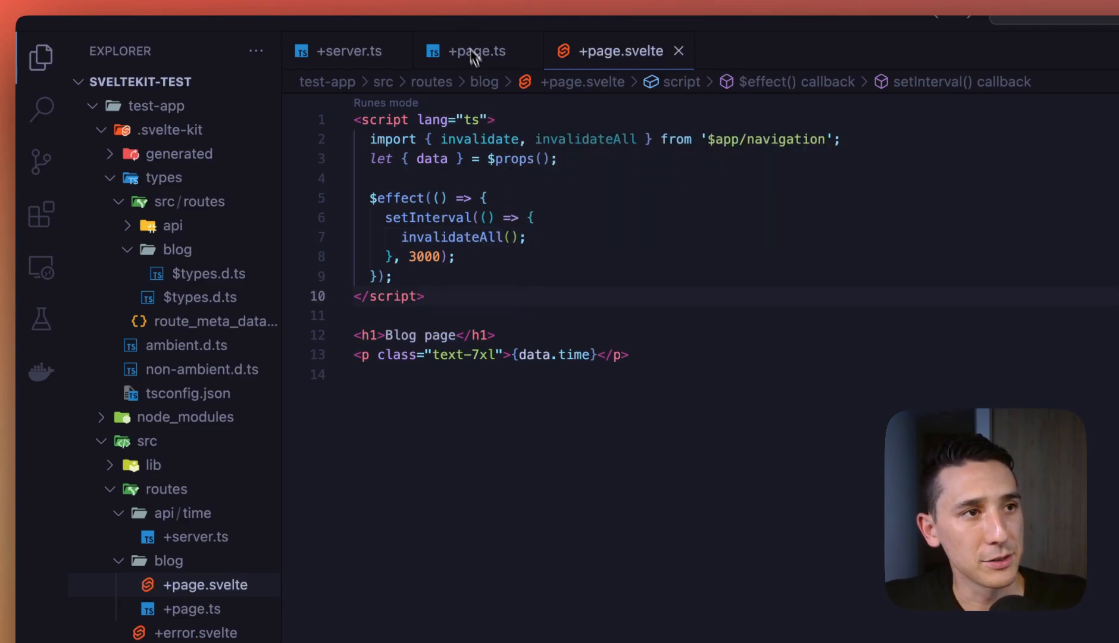
pyautogui.click(475, 51)
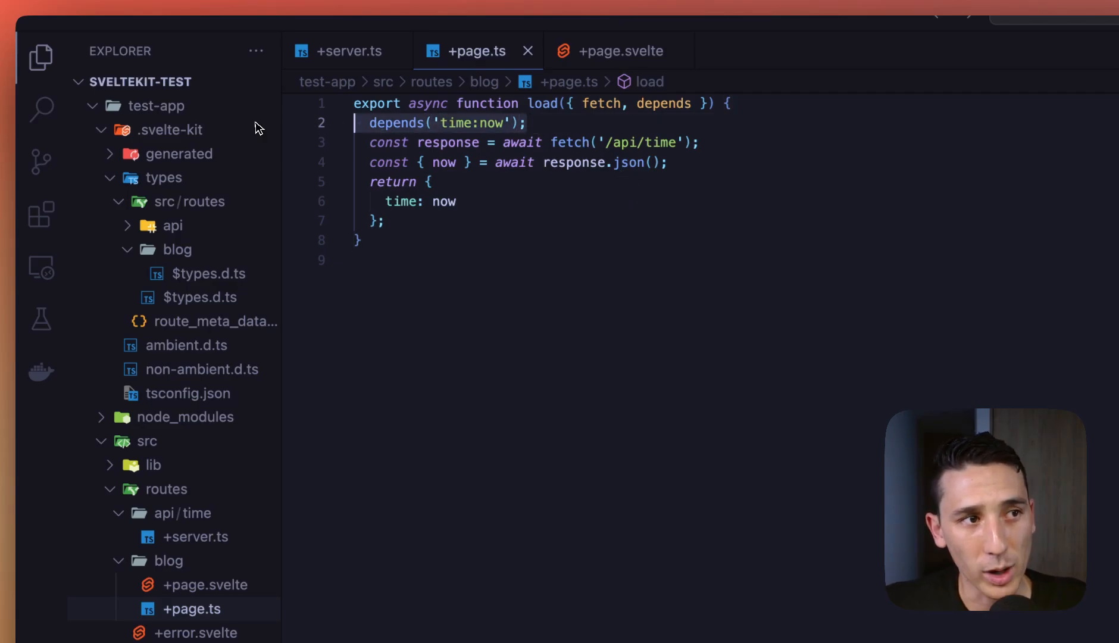
pyautogui.press('Delete')
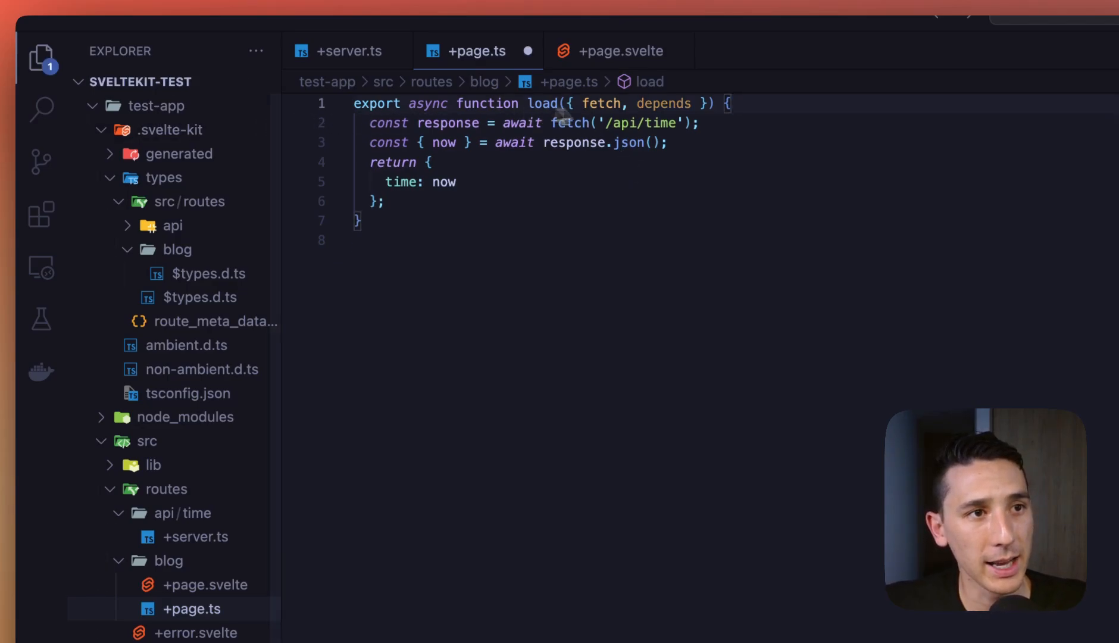
pyautogui.press('Backspace')
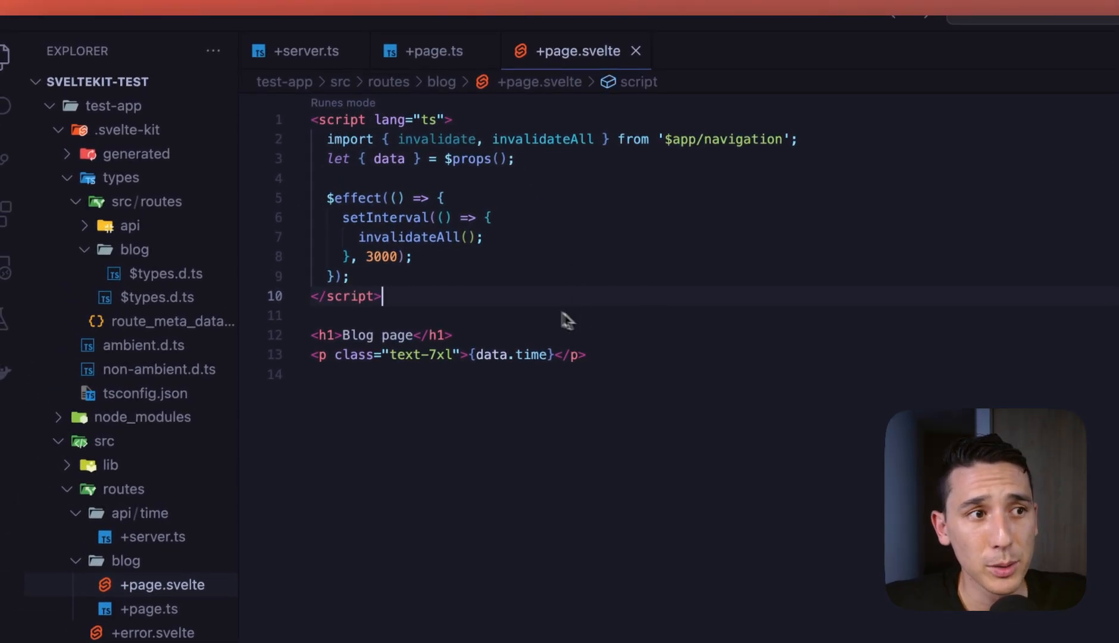
# - Replace the $effect timer with a refresh() function that calls invalidateAll()
pyautogui.write('1000')
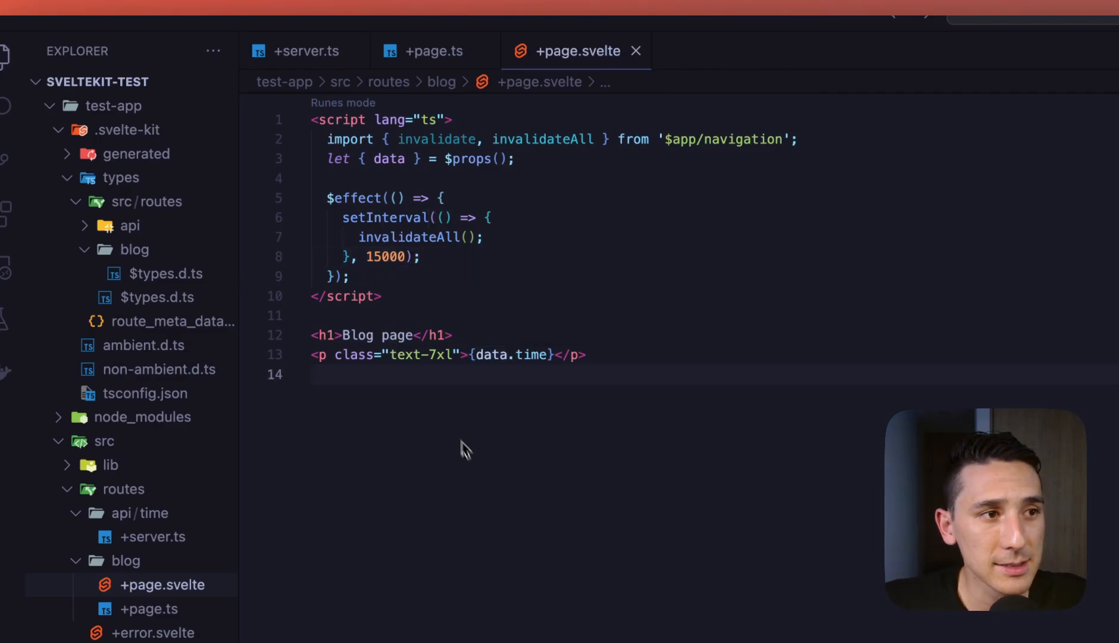
pyautogui.moveTo(401, 284)
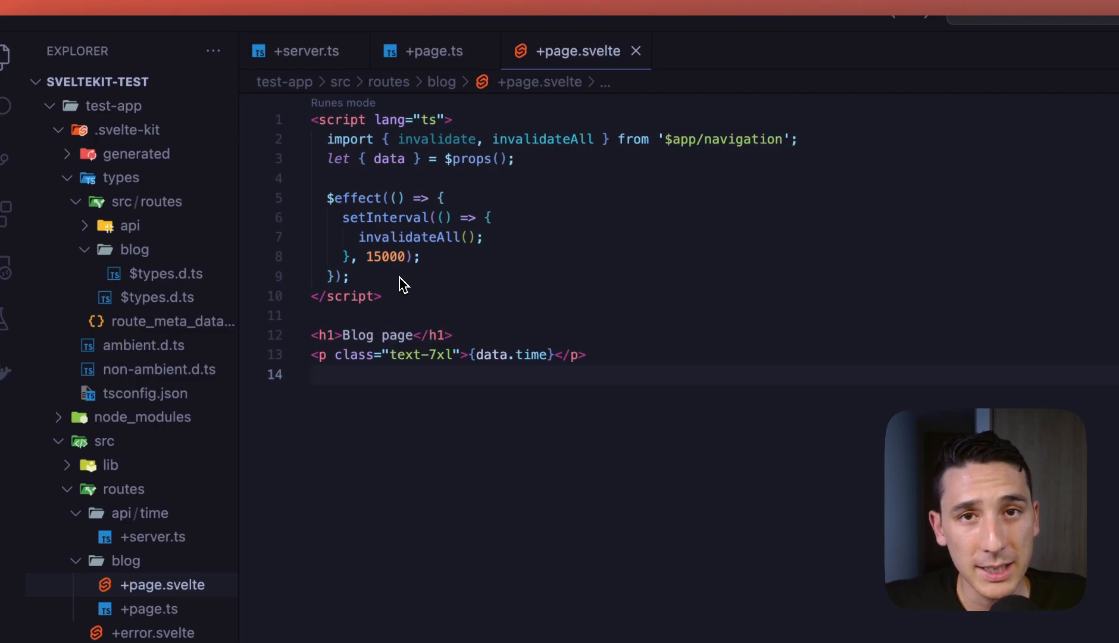
pyautogui.moveTo(451, 257)
pyautogui.write('f')
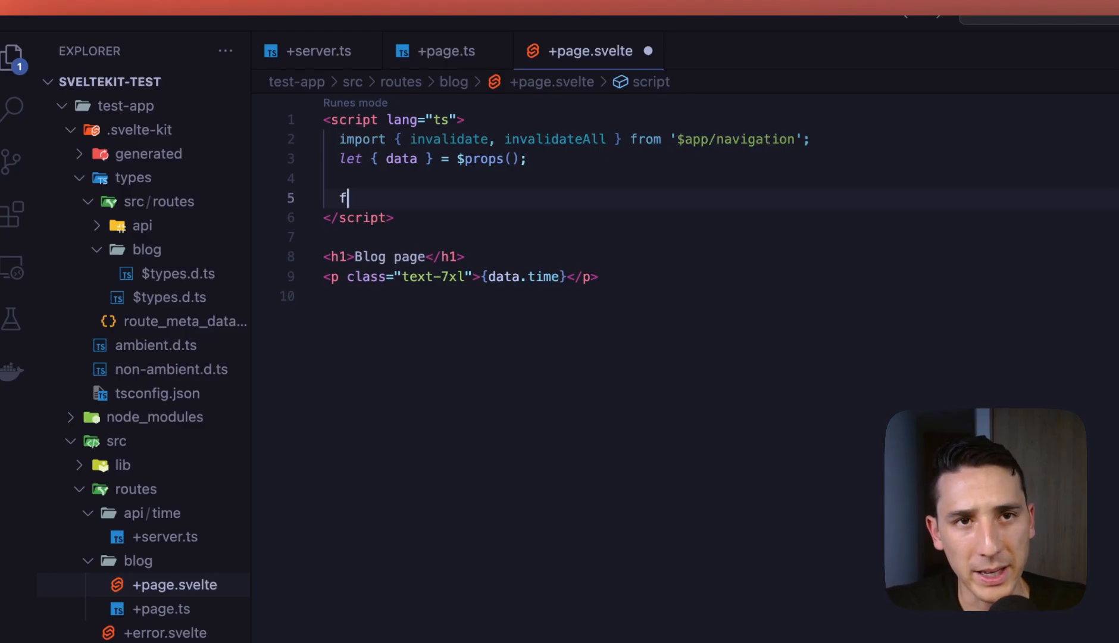
pyautogui.write('unction refres')
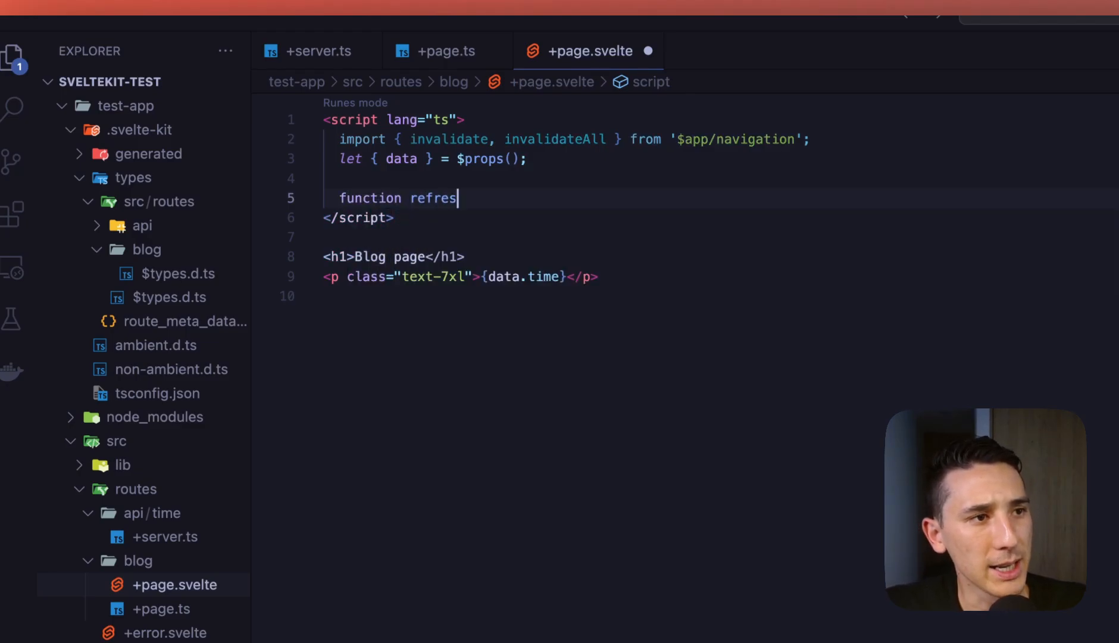
pyautogui.write('h()')
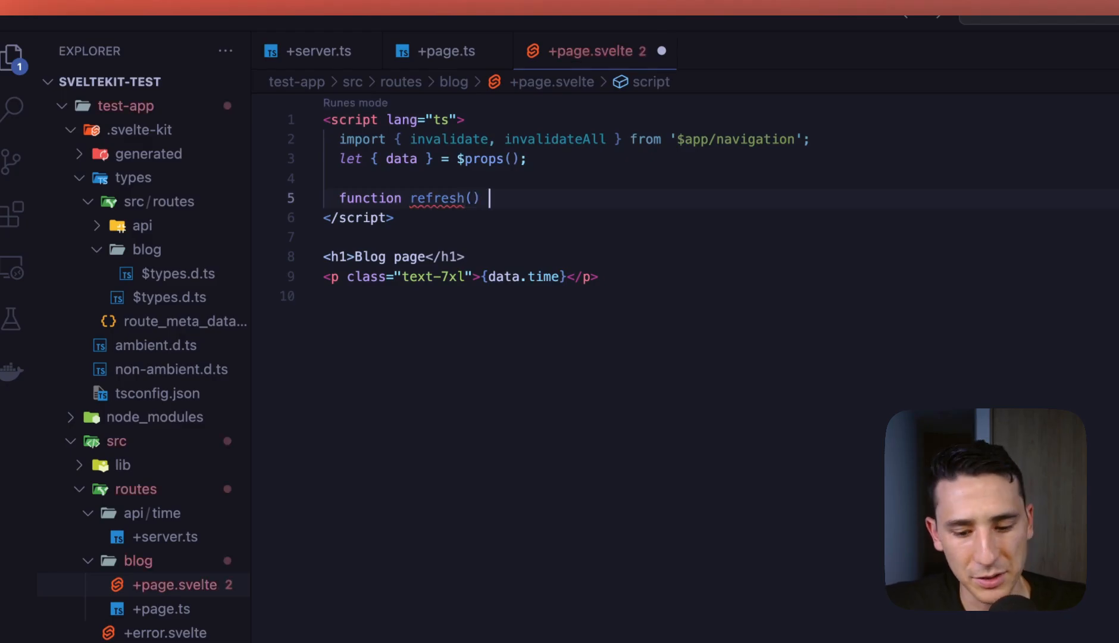
pyautogui.write('{')
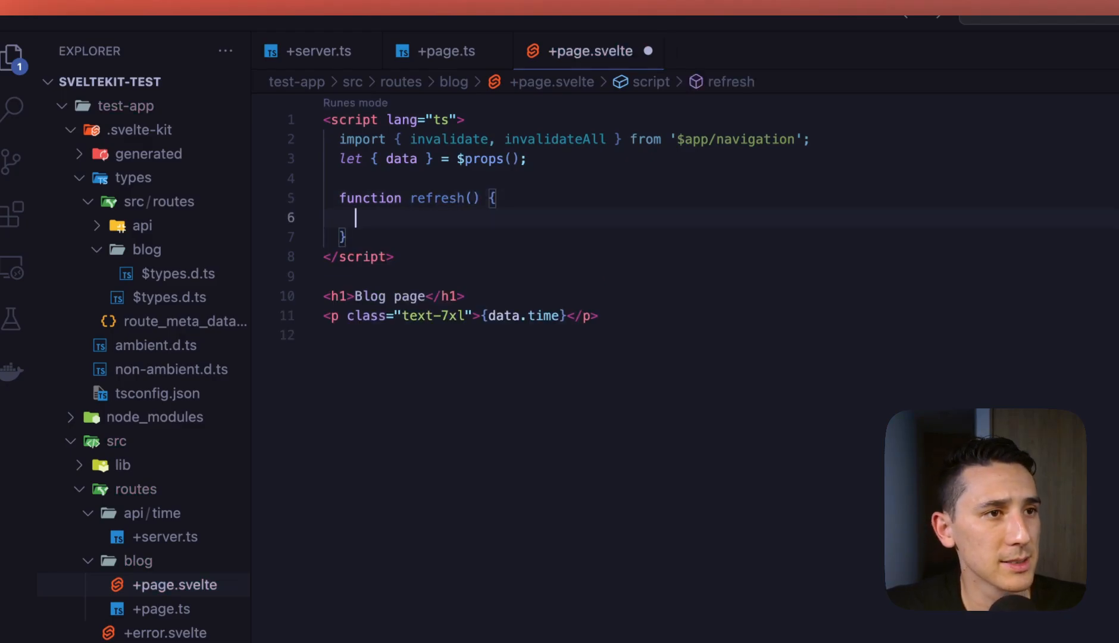
pyautogui.write('invalidateAll();')
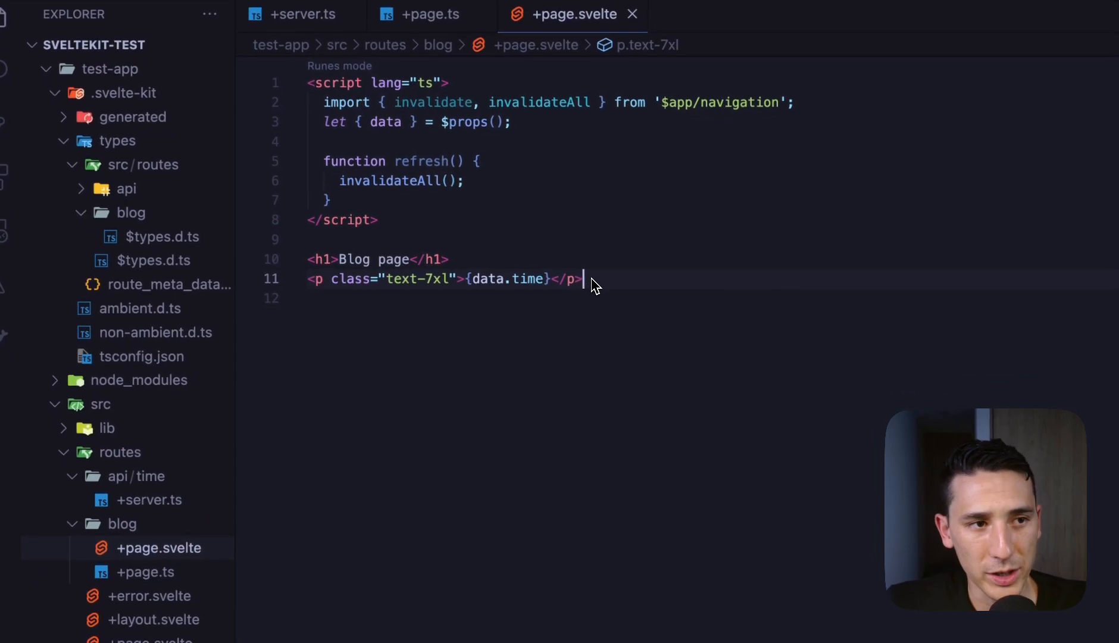
# - Add a 'New Data' button whose onclick handler is refresh
pyautogui.write('but')
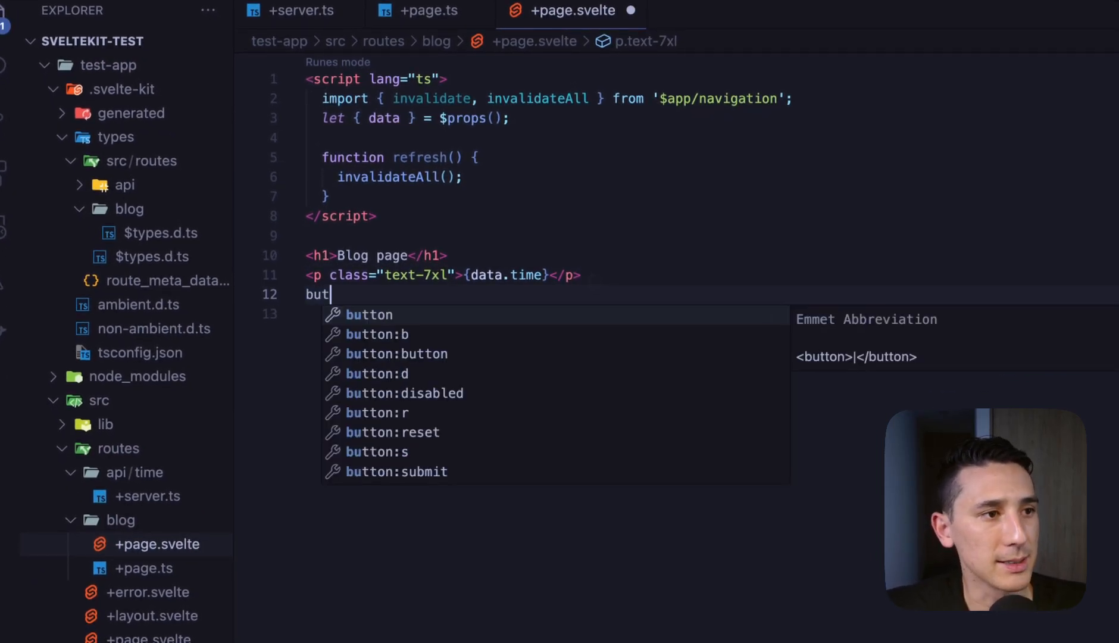
pyautogui.press('Tab')
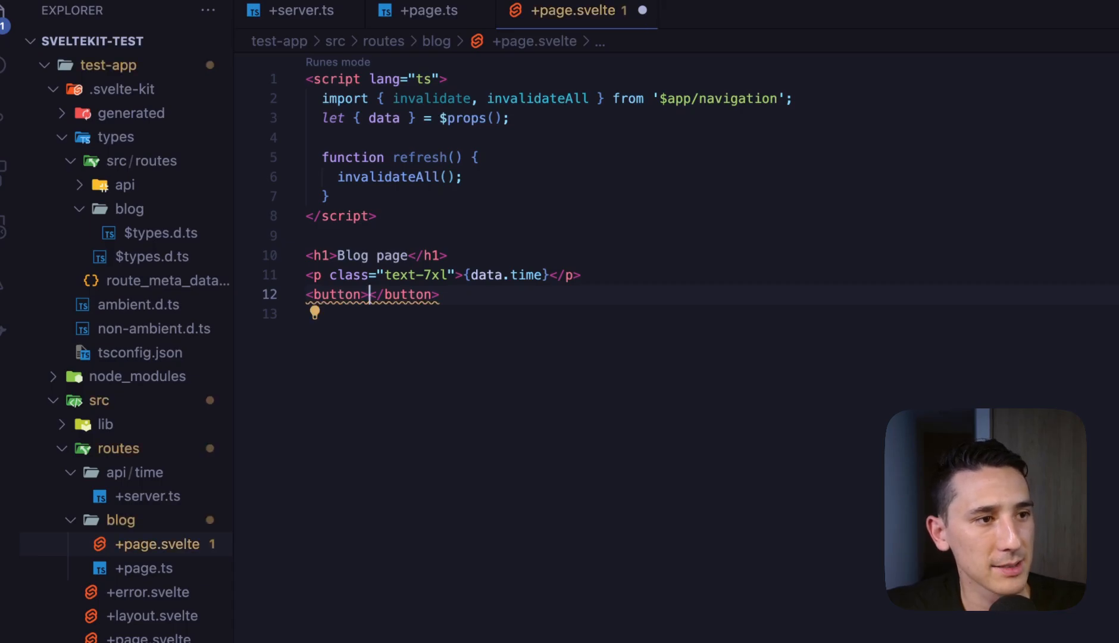
pyautogui.write('New Data')
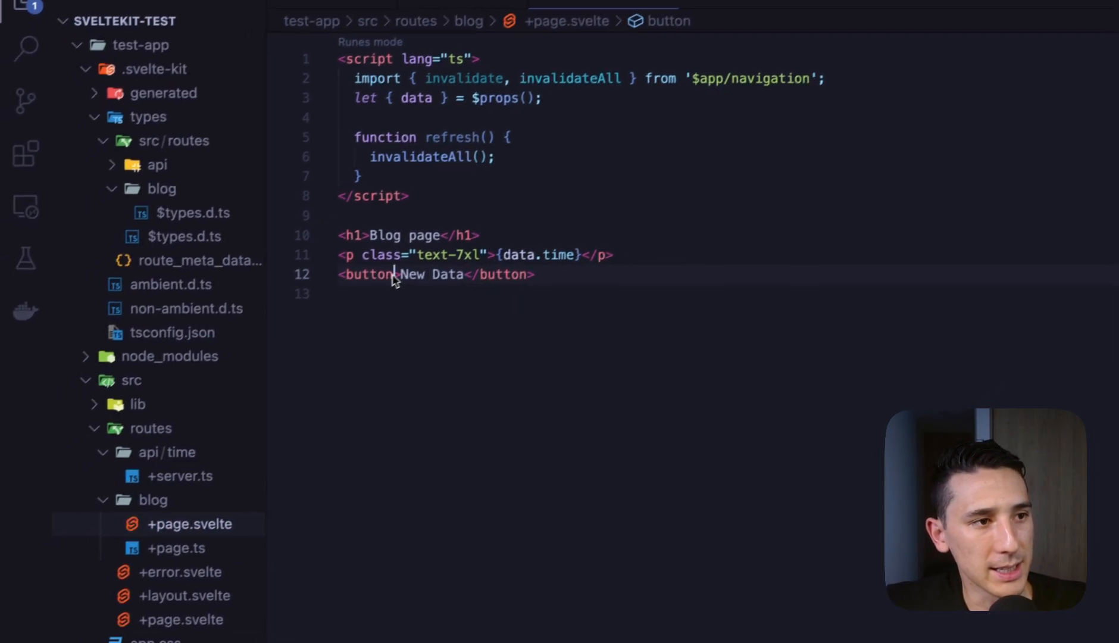
pyautogui.write('onclick')
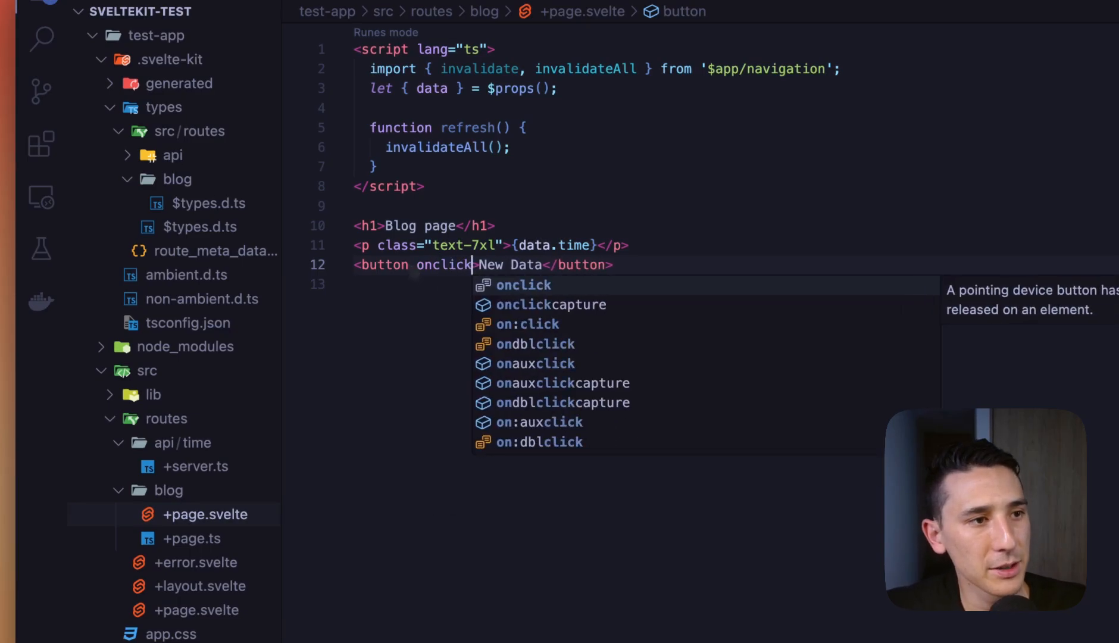
pyautogui.write('="')
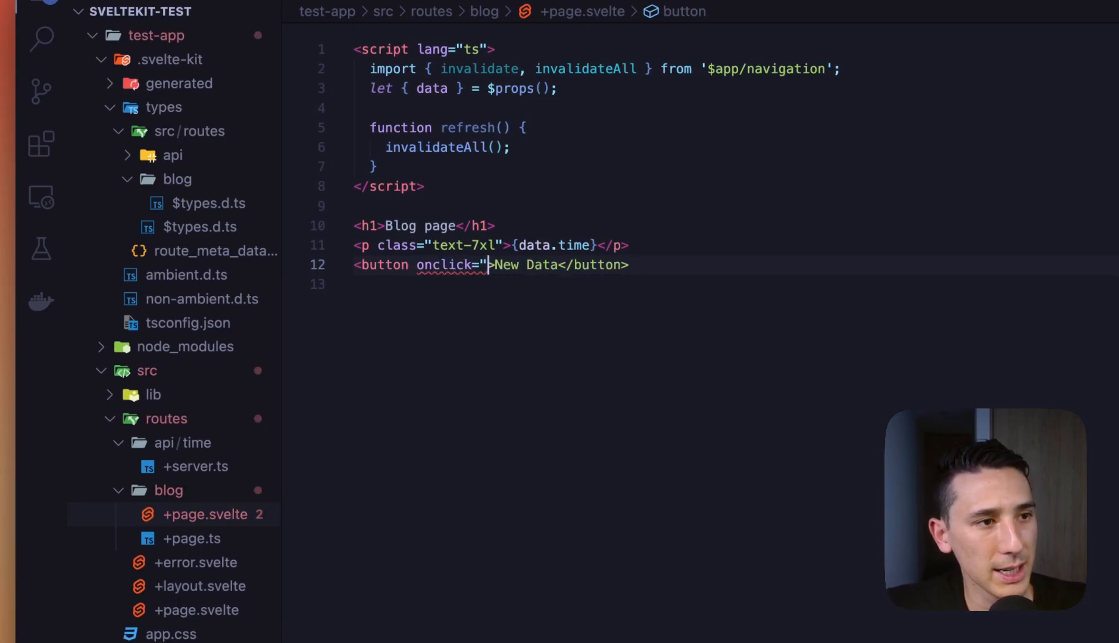
pyautogui.write('{f}')
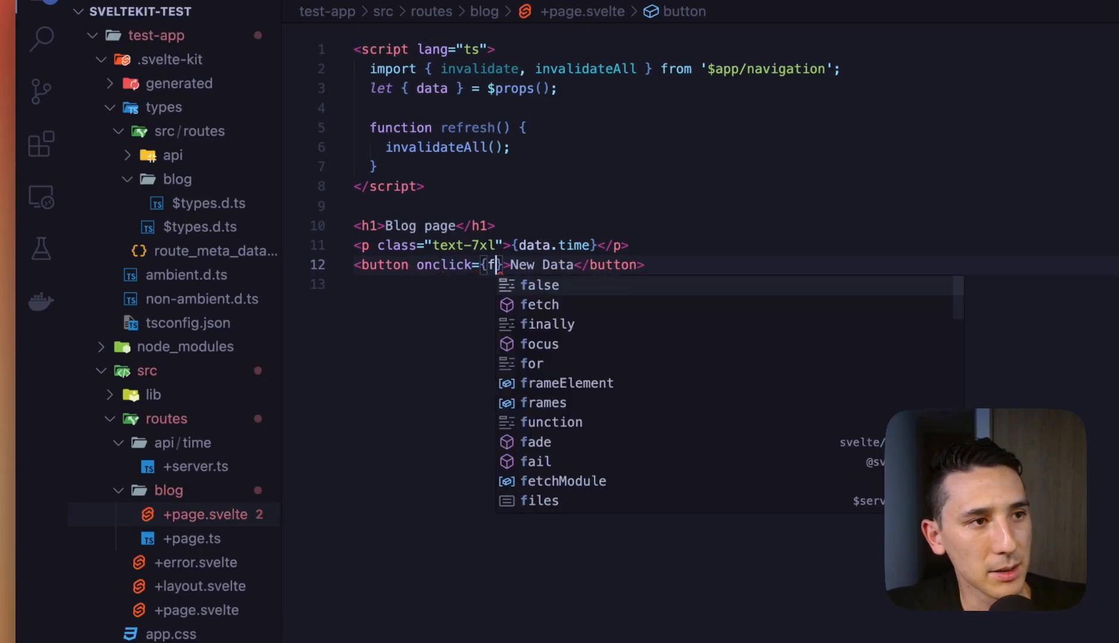
pyautogui.write('ef')
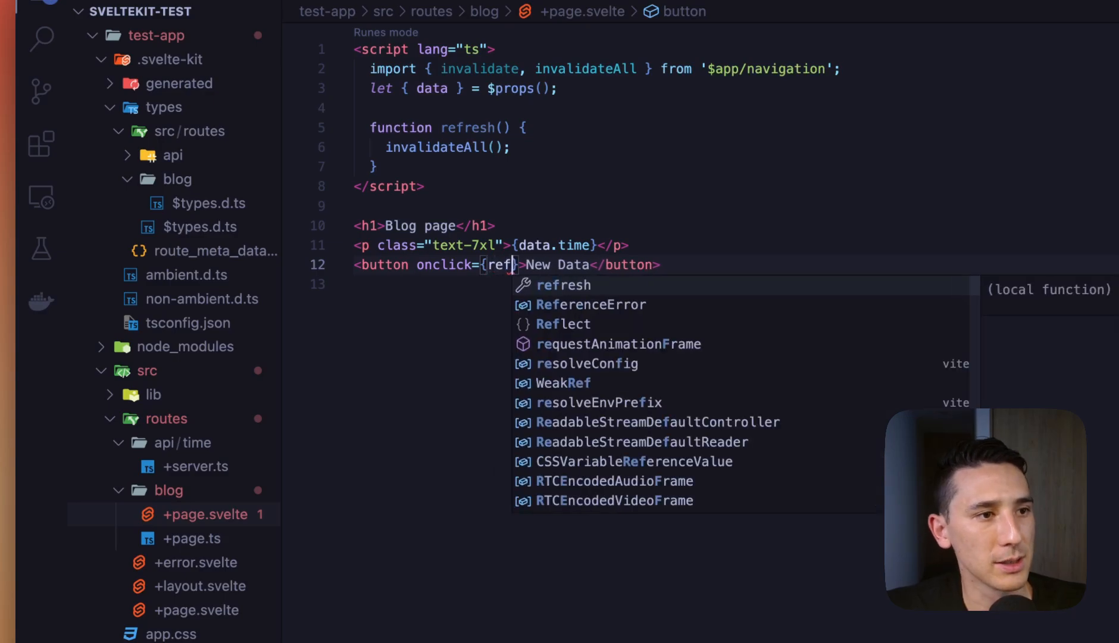
pyautogui.press('Tab')
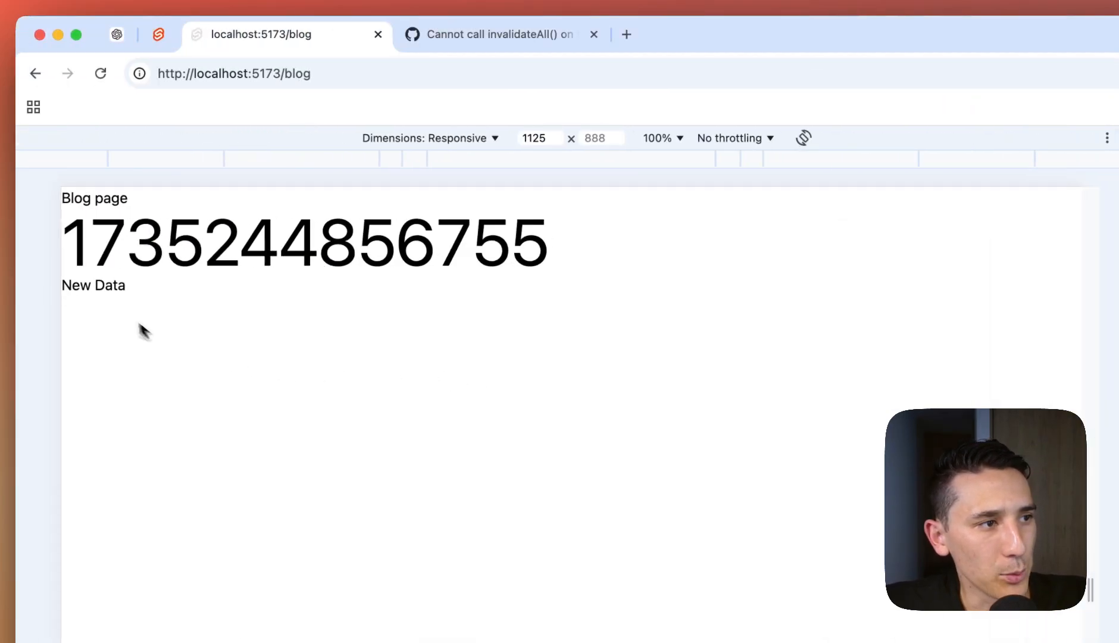
# - Reload localhost:5173/blog to see the New Data button and a fresh timestamp
pyautogui.click(100, 74)
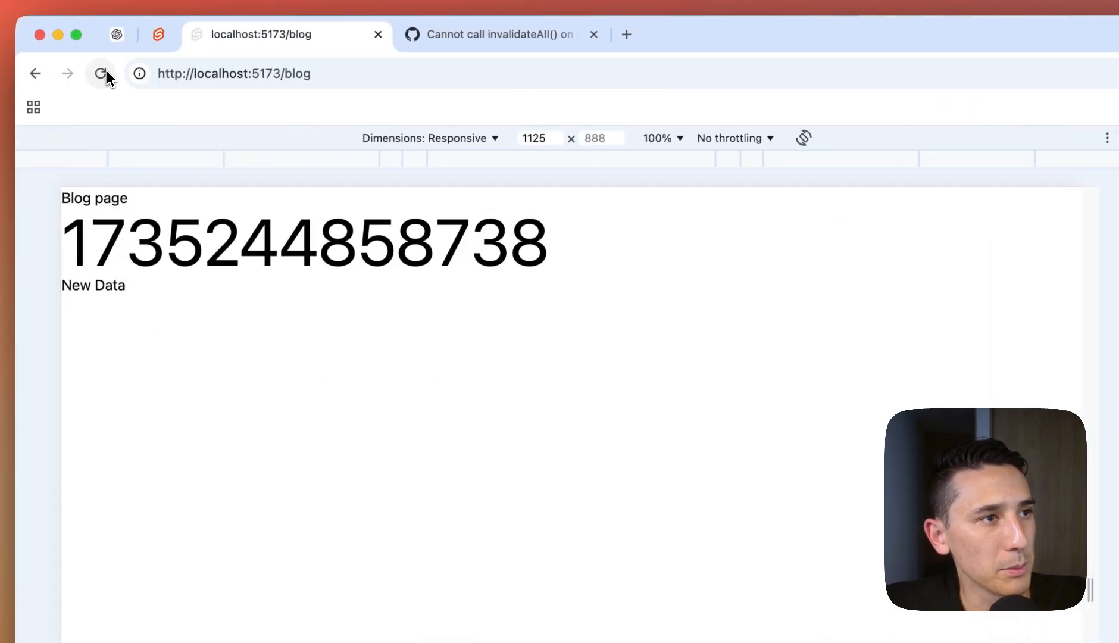